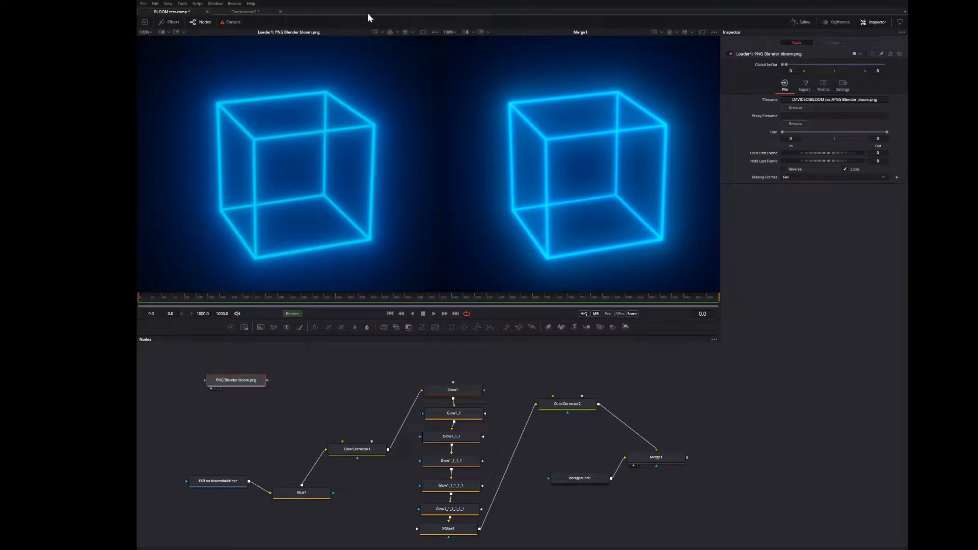
mouse_move(369, 428)
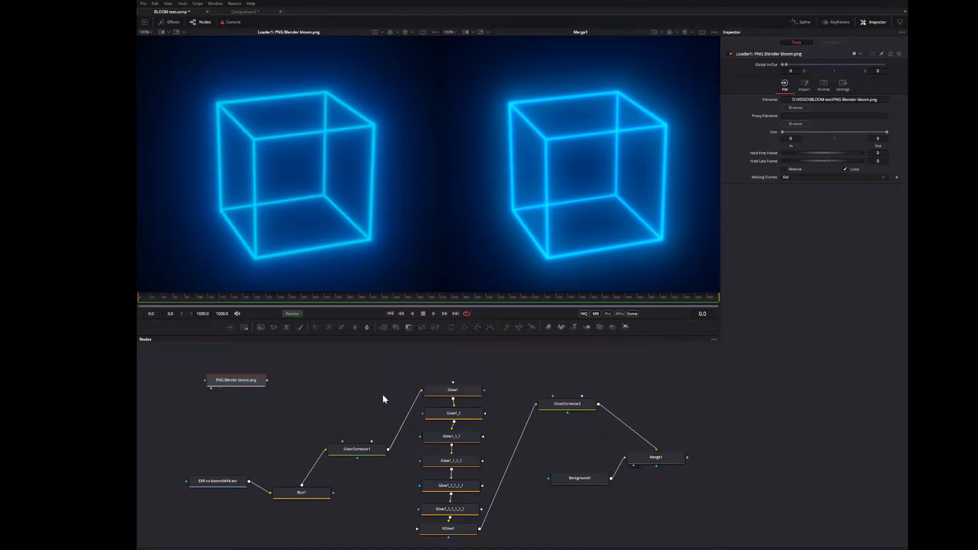
mouse_move(340, 349)
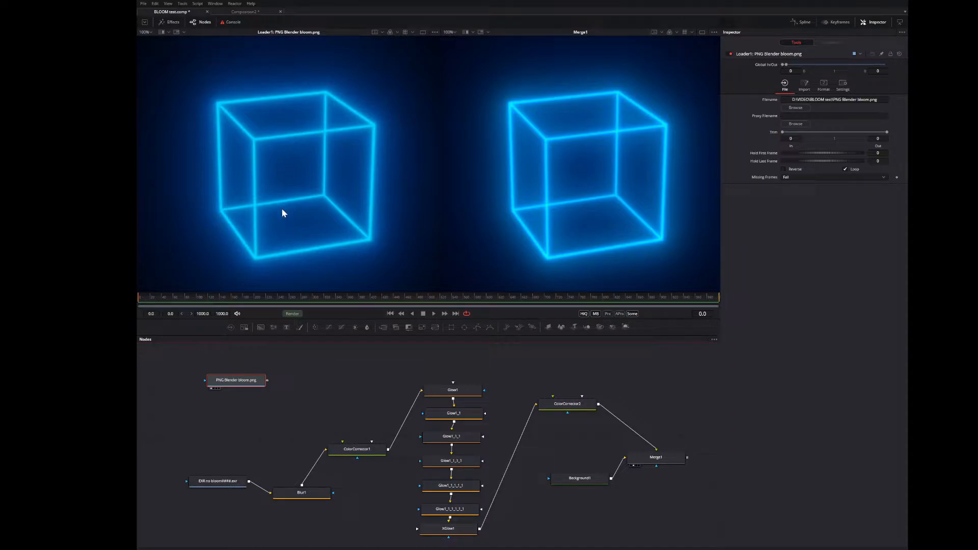
mouse_move(281, 214)
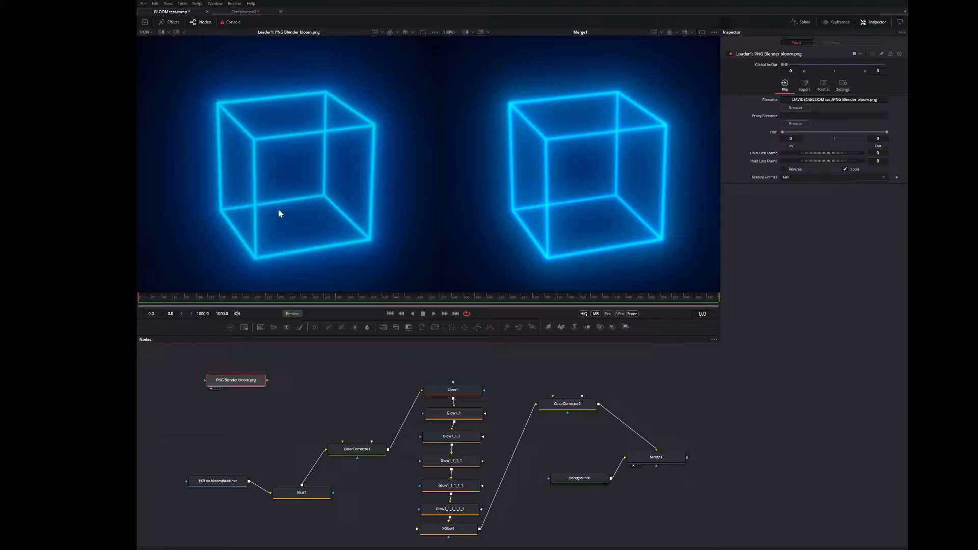
mouse_move(285, 234)
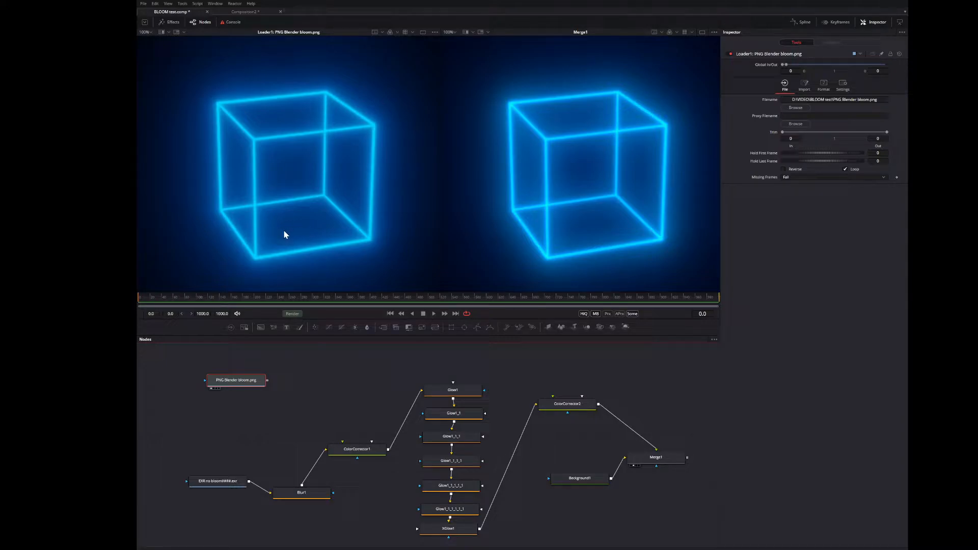
mouse_move(276, 195)
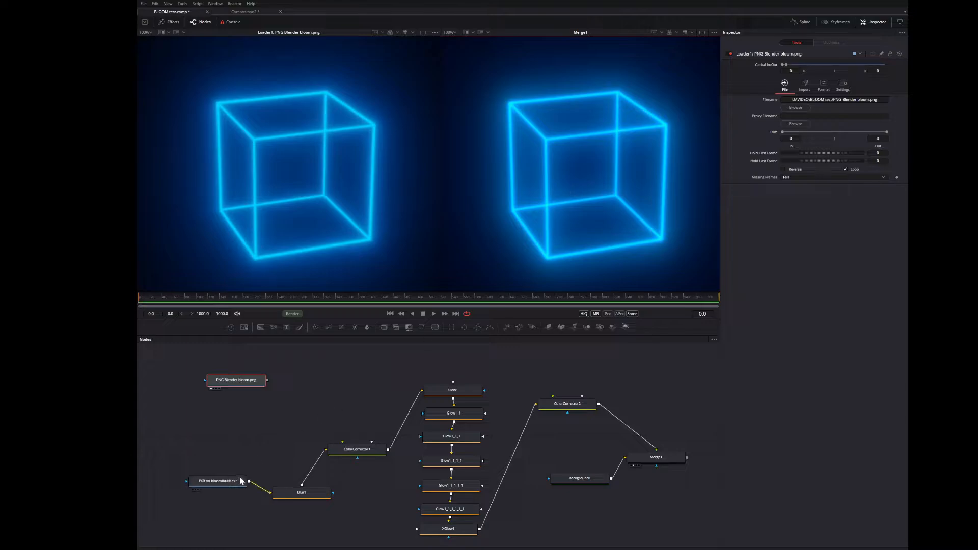
Compare the raw unbloomed EXR cube against the Merge1 bloom result in the second viewer.
click(216, 481)
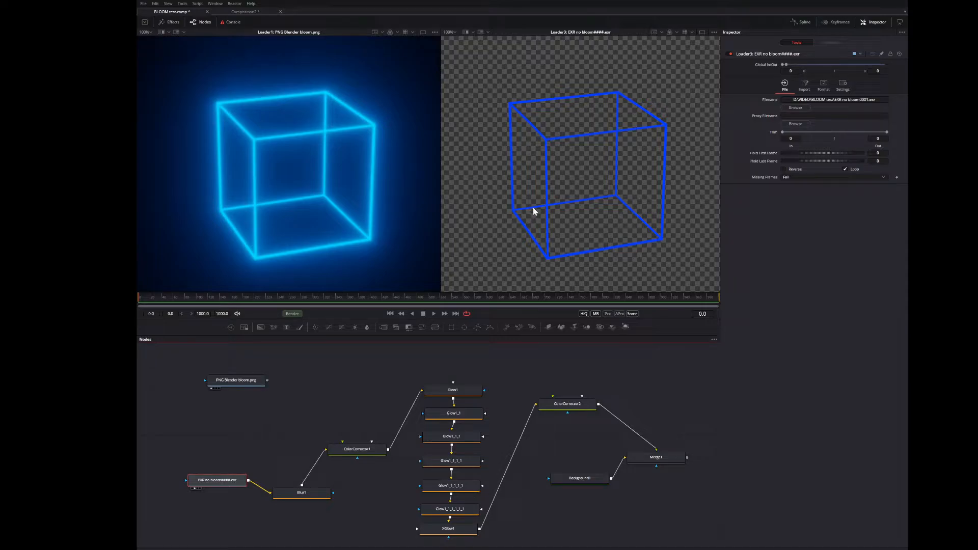
mouse_move(544, 232)
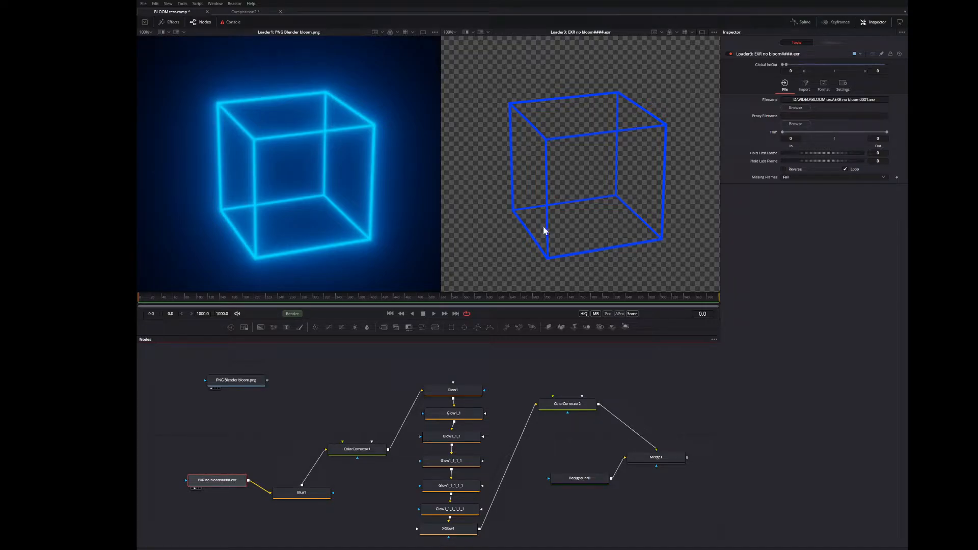
click(656, 457)
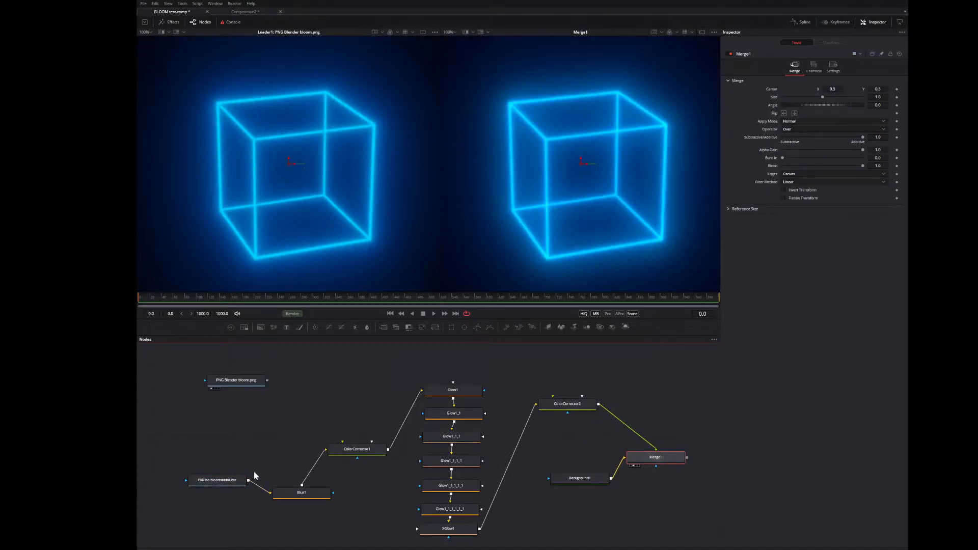
click(216, 480)
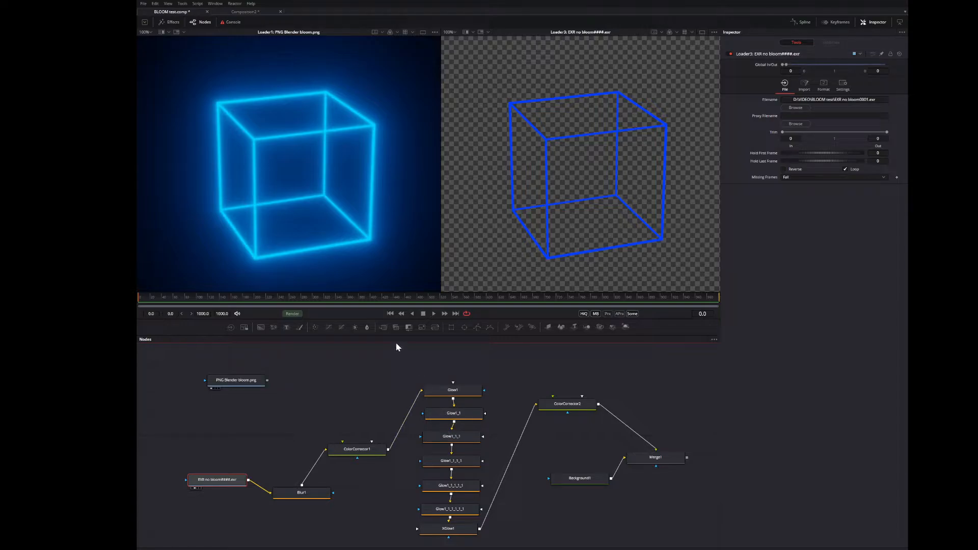
mouse_move(320, 184)
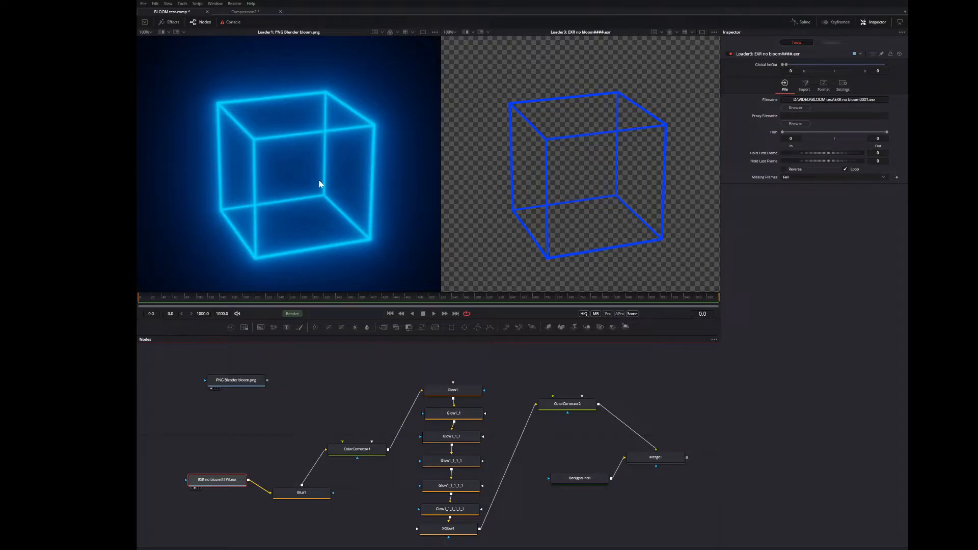
mouse_move(423, 281)
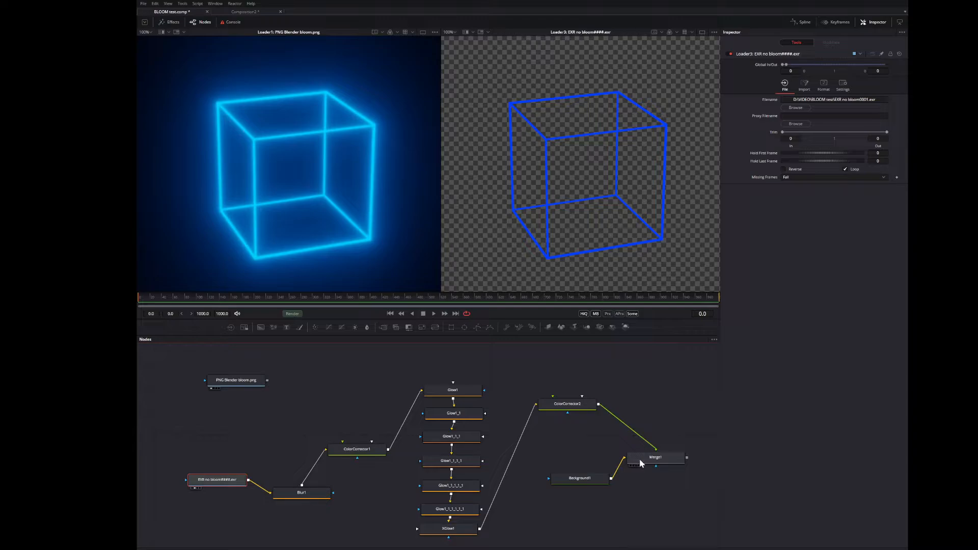
Enable each stacked glow node in turn so their layered blue bloom passes through to Merge1.
click(656, 458)
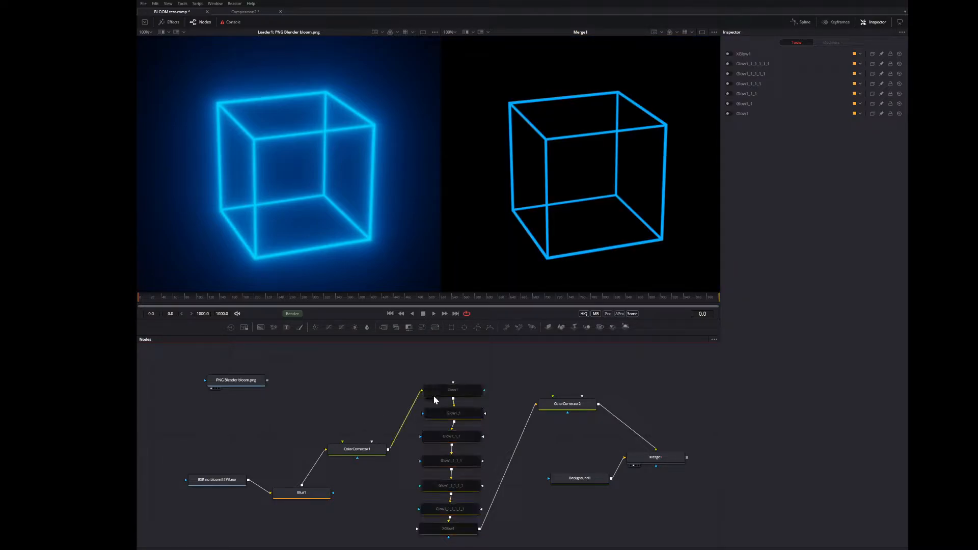
click(452, 389)
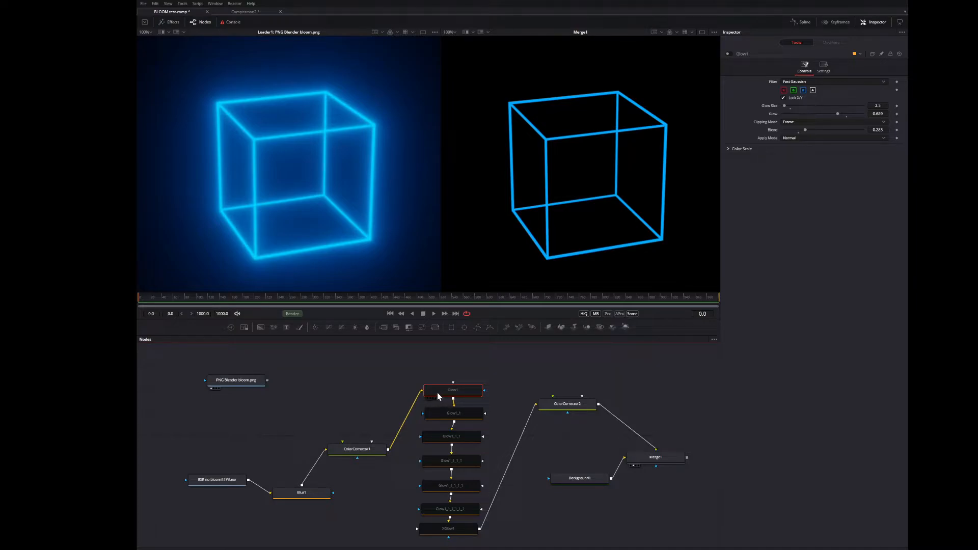
click(452, 391)
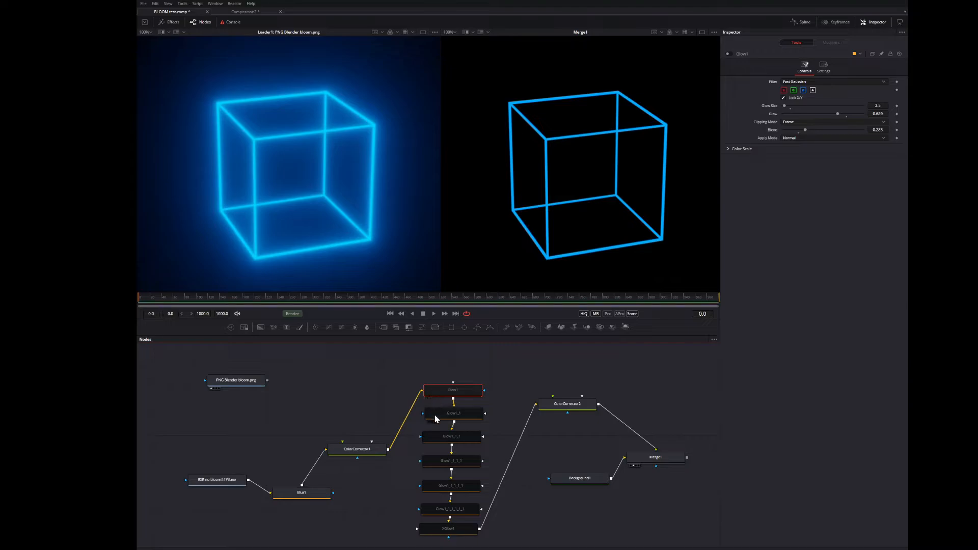
click(454, 414)
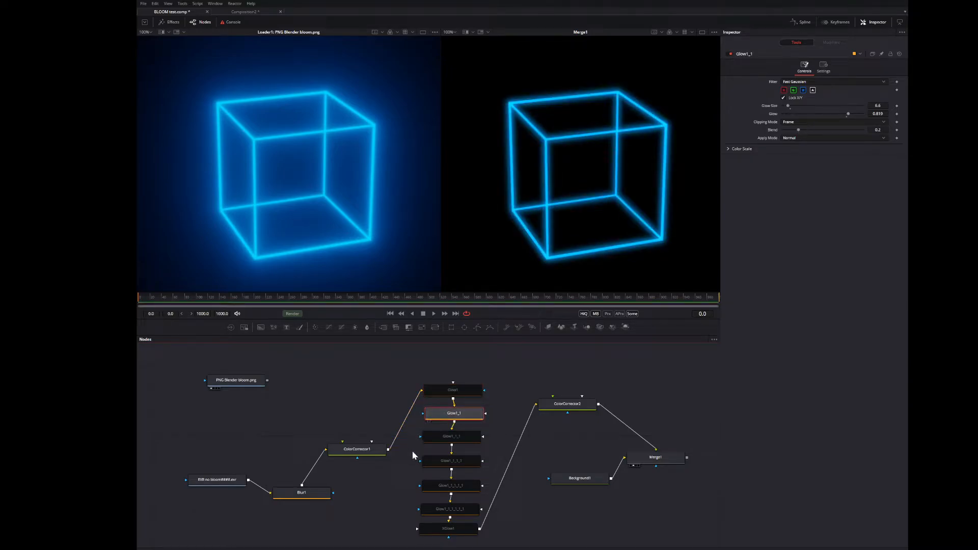
click(451, 436)
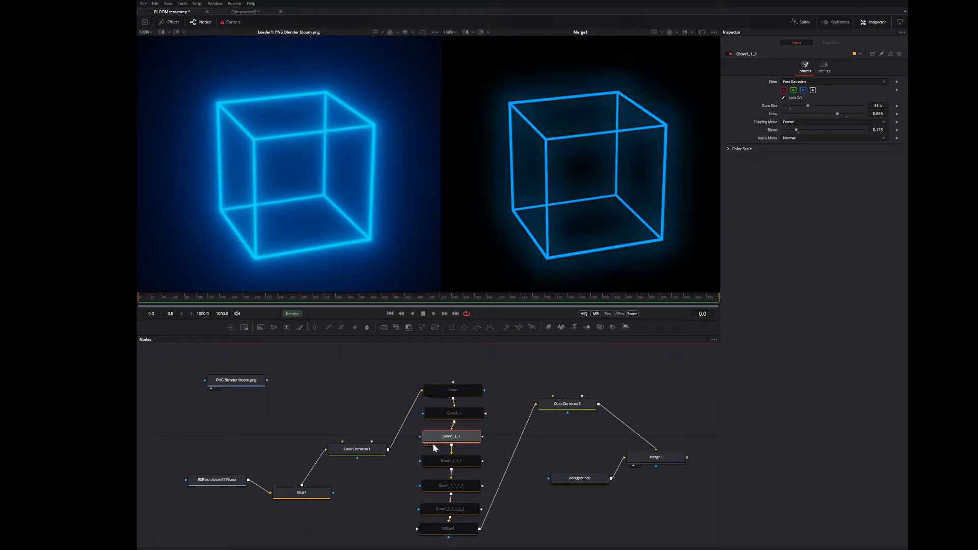
click(451, 461)
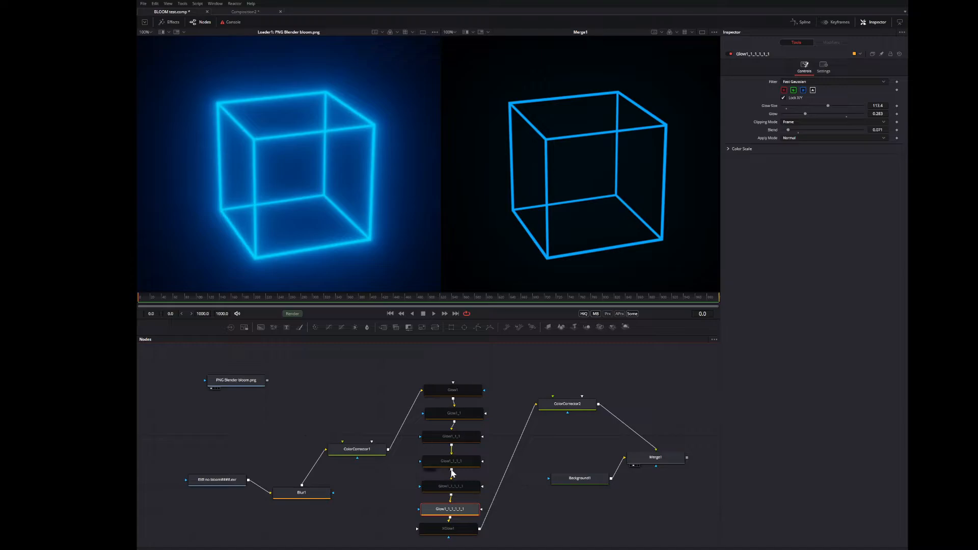
click(447, 529)
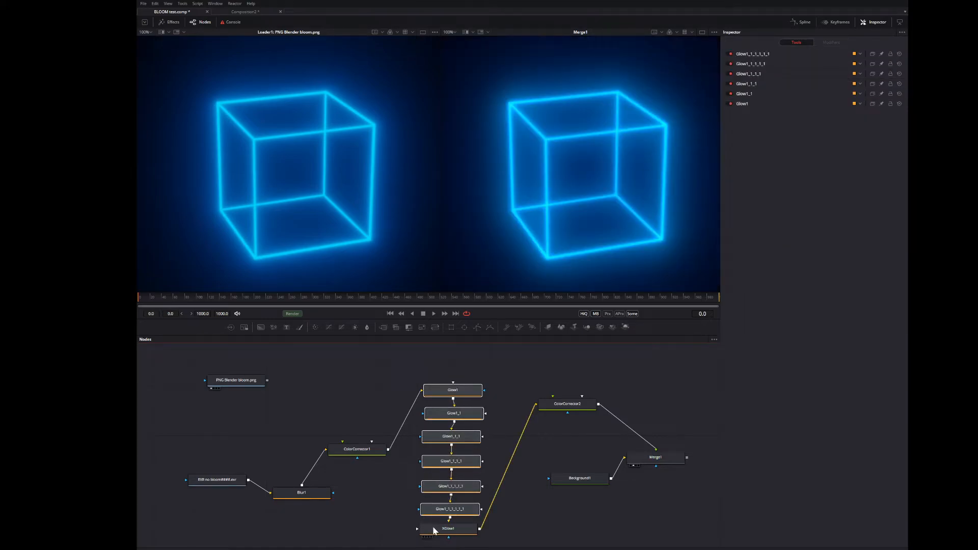
Nudge XGlow1's gradient colour slightly, shifting its green and red values.
click(449, 529)
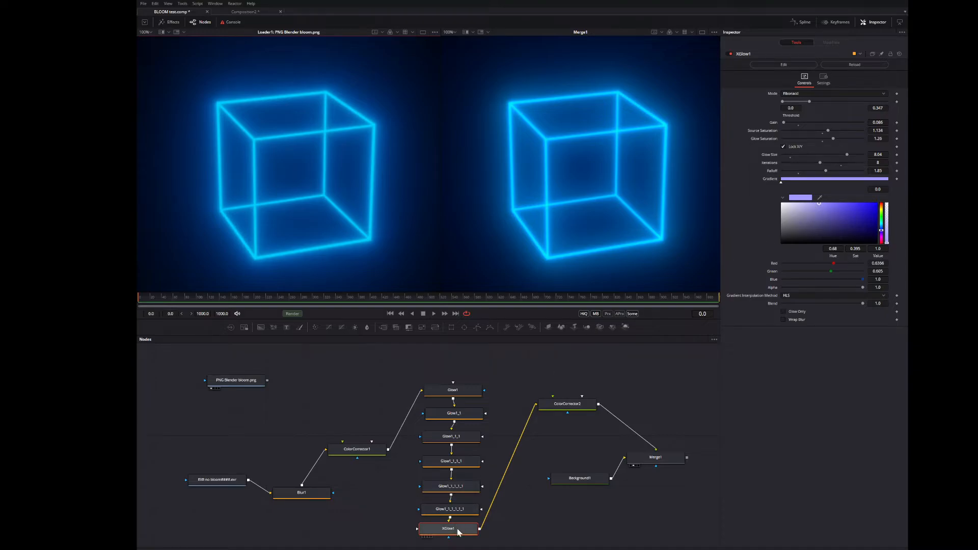
click(813, 207)
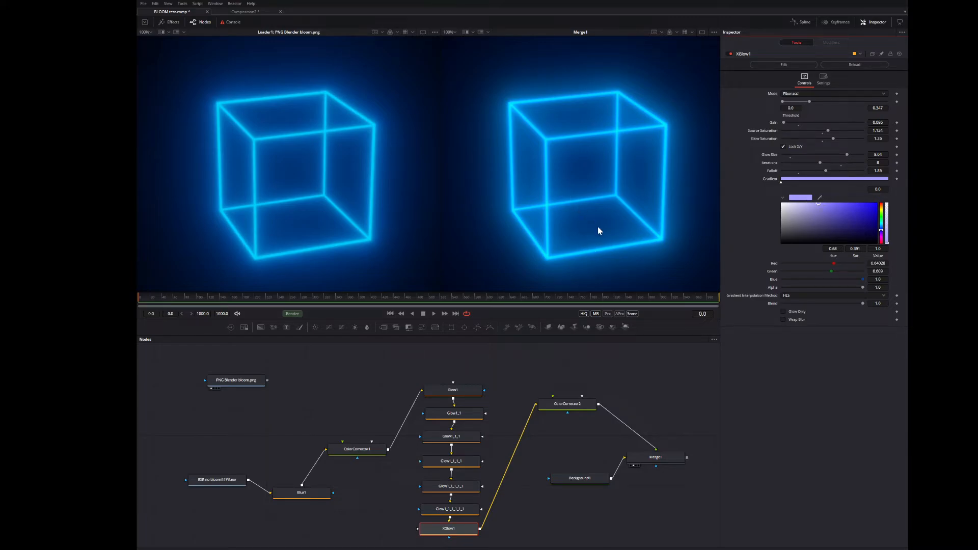
mouse_move(381, 466)
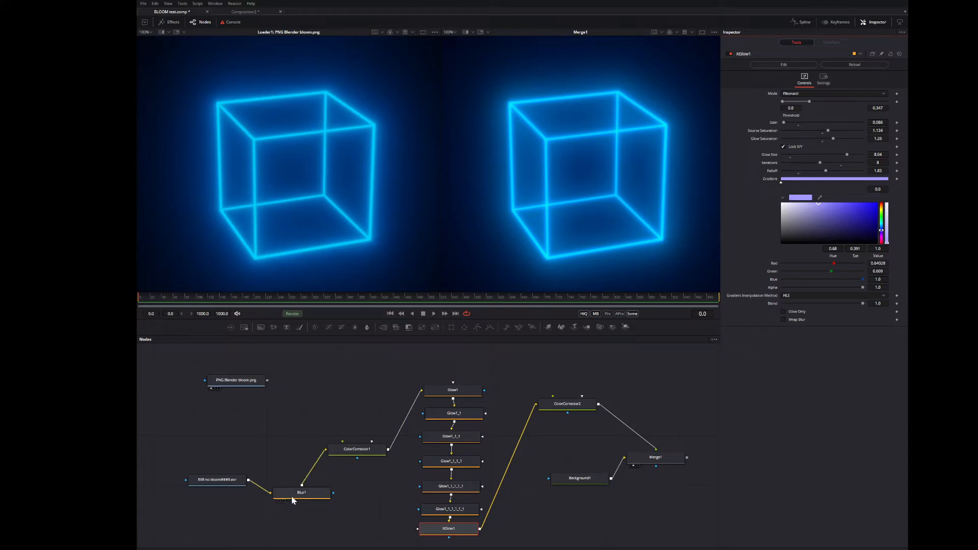
Review Blur1's blur size, then ColorCorrector1's slightly negative hue and 1.384 gamma.
click(302, 493)
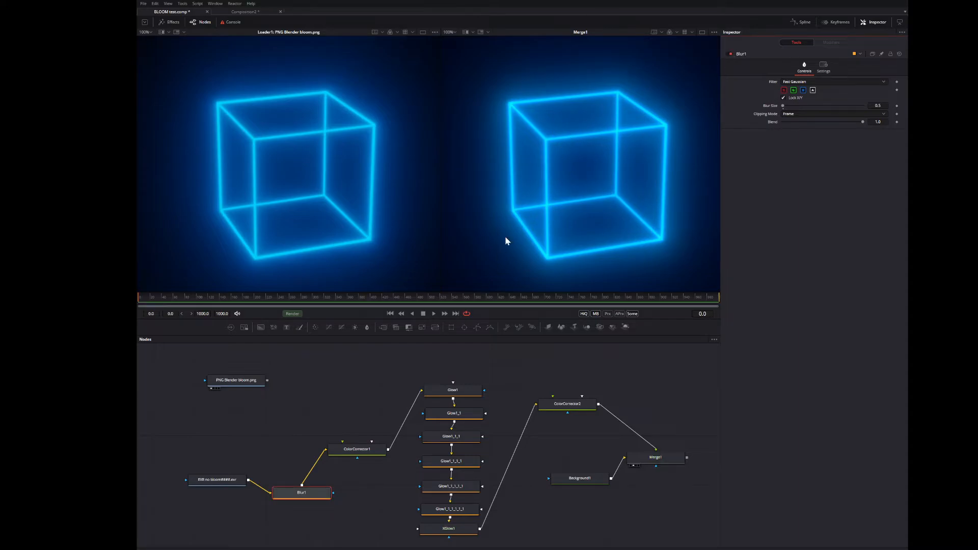
mouse_move(261, 479)
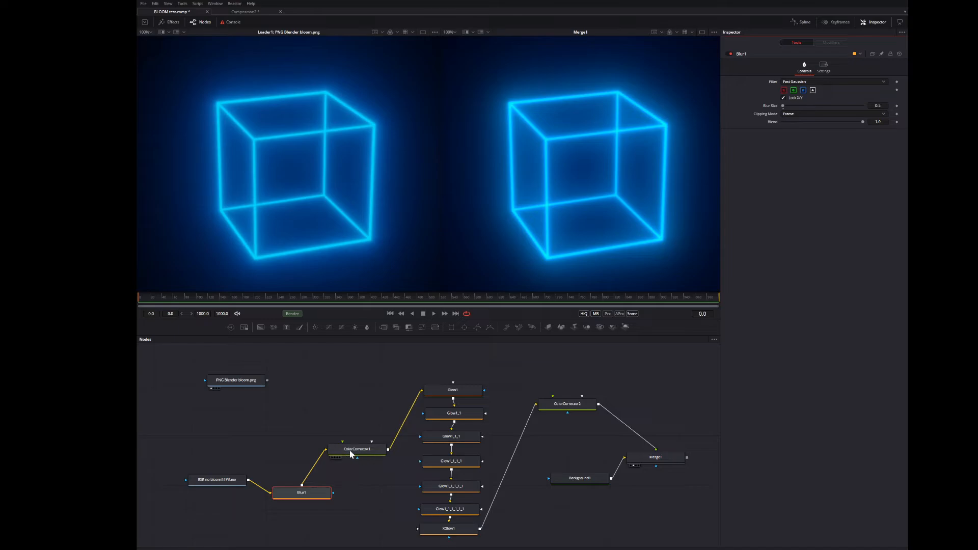
click(357, 449)
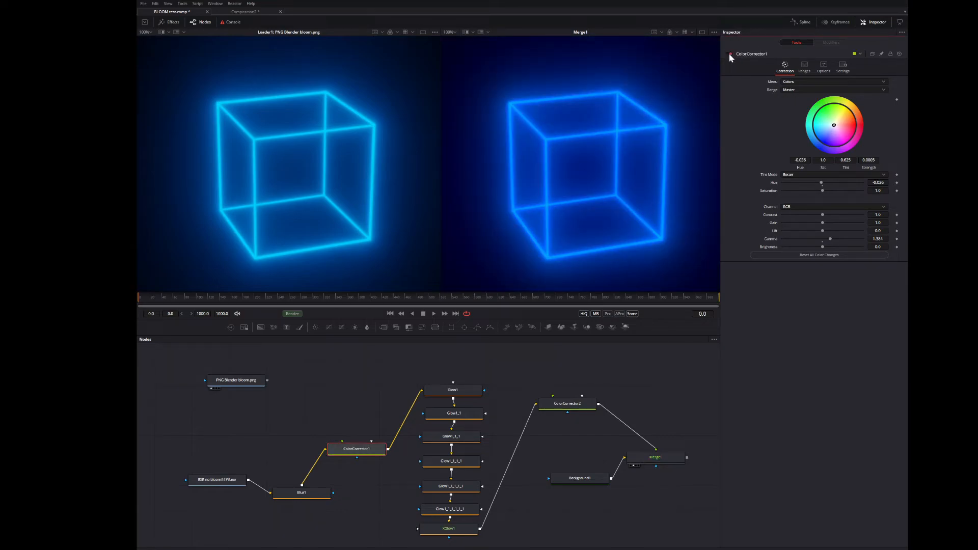
Review ColorCorrector2's correction values, then Background1's solid black colour feeding Merge1.
click(567, 403)
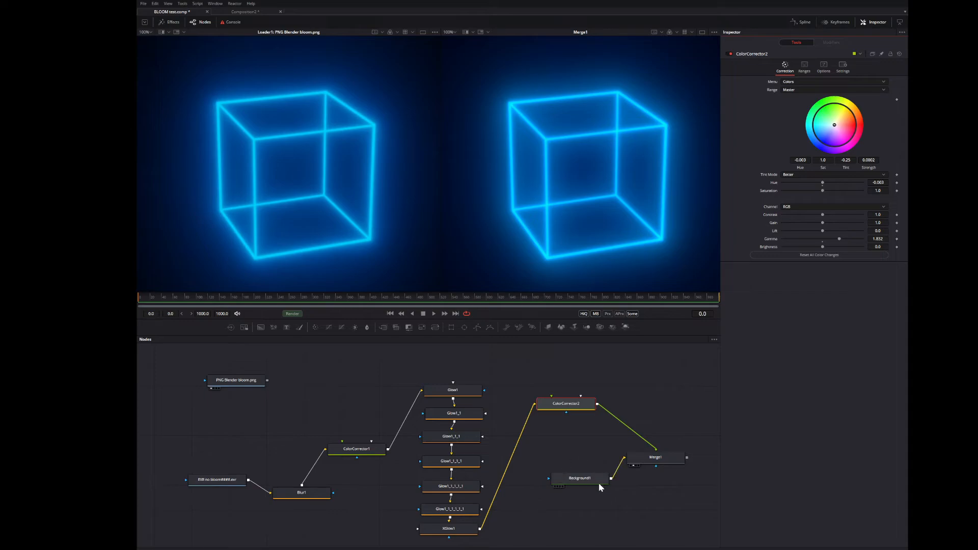
mouse_move(586, 487)
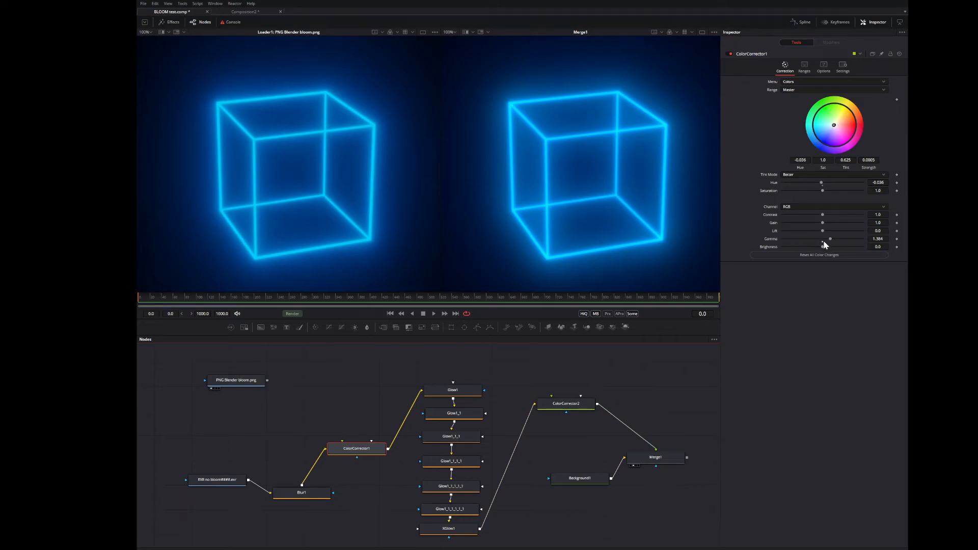
click(564, 403)
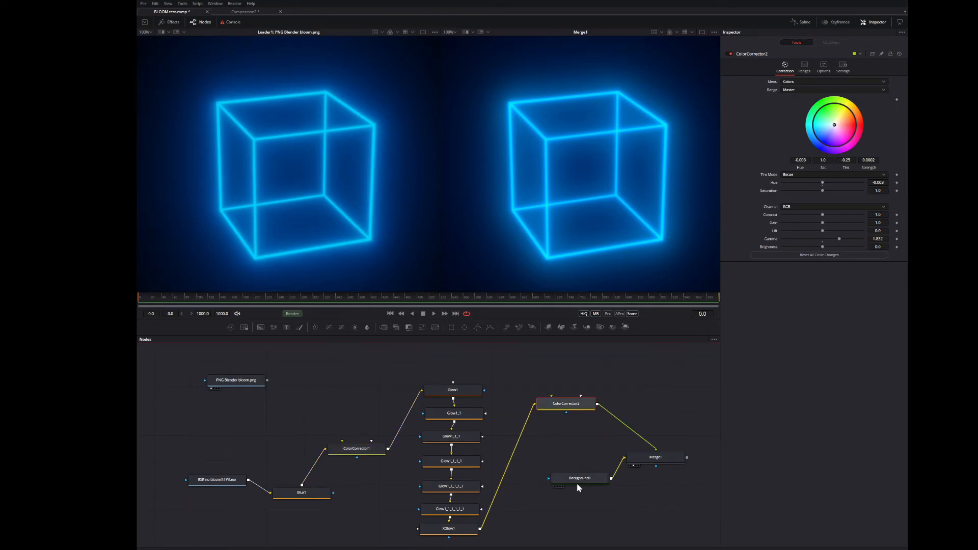
click(579, 478)
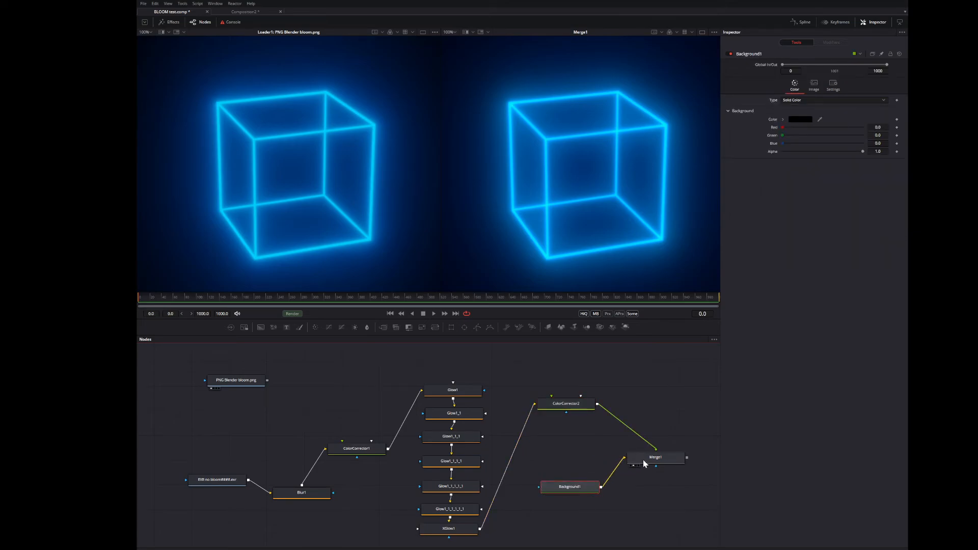
Review Merge1's normal Over composite of the graded glow onto the black background.
click(655, 457)
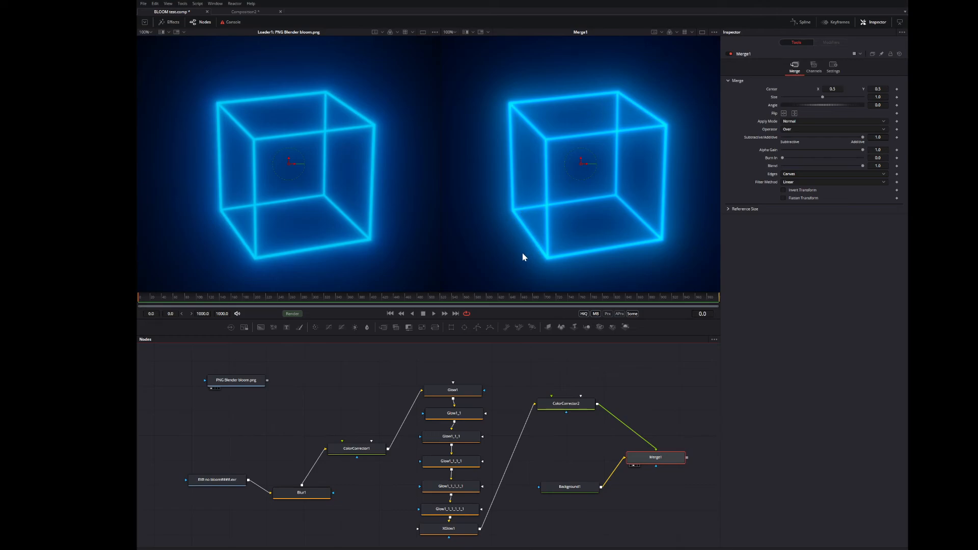
mouse_move(544, 272)
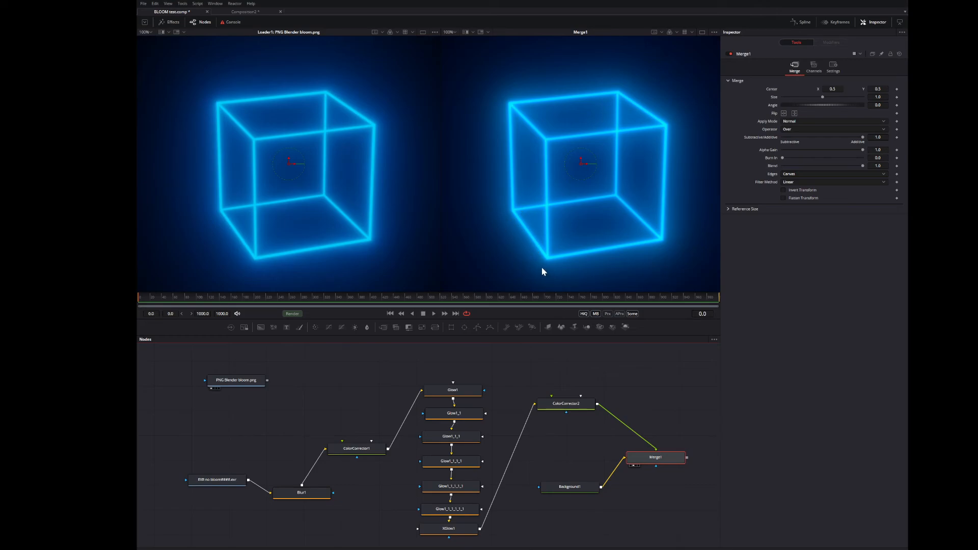
mouse_move(528, 258)
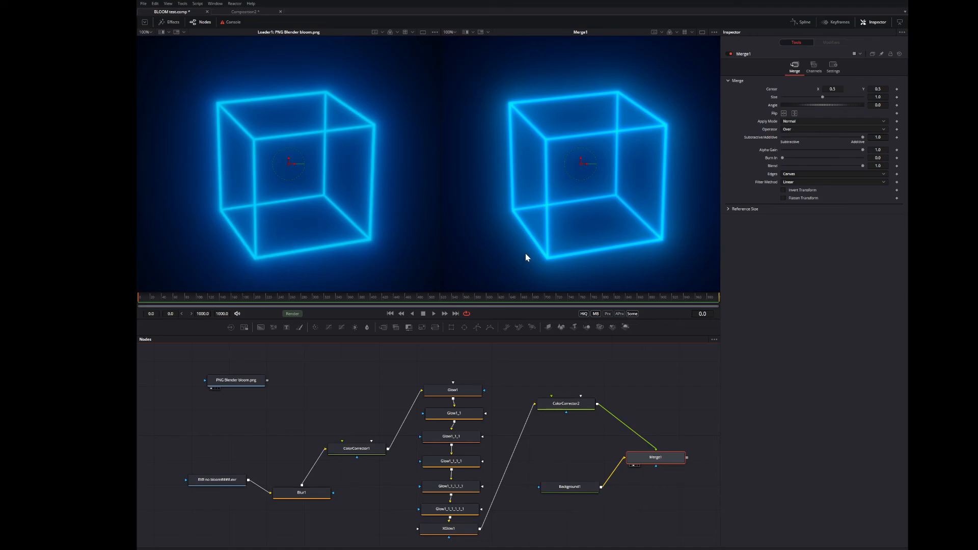
mouse_move(536, 310)
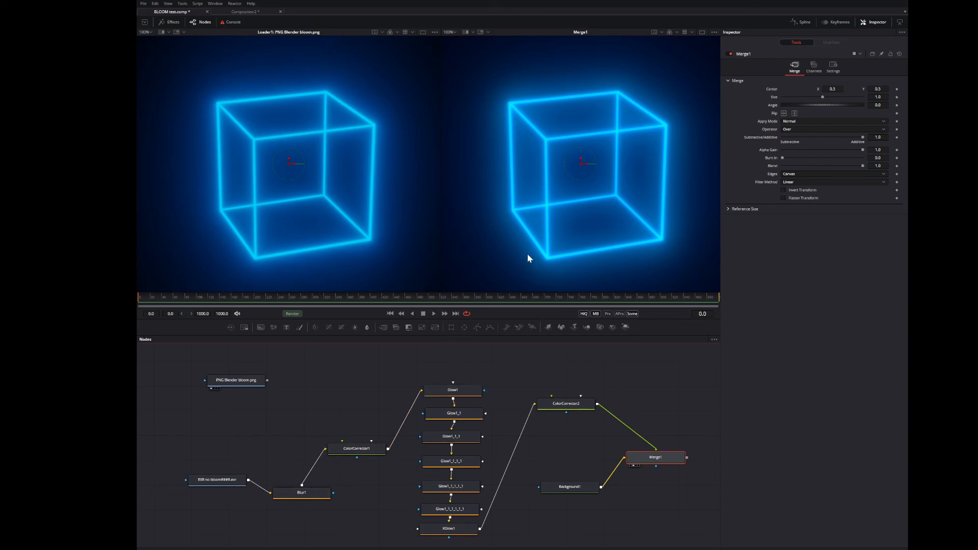
mouse_move(517, 382)
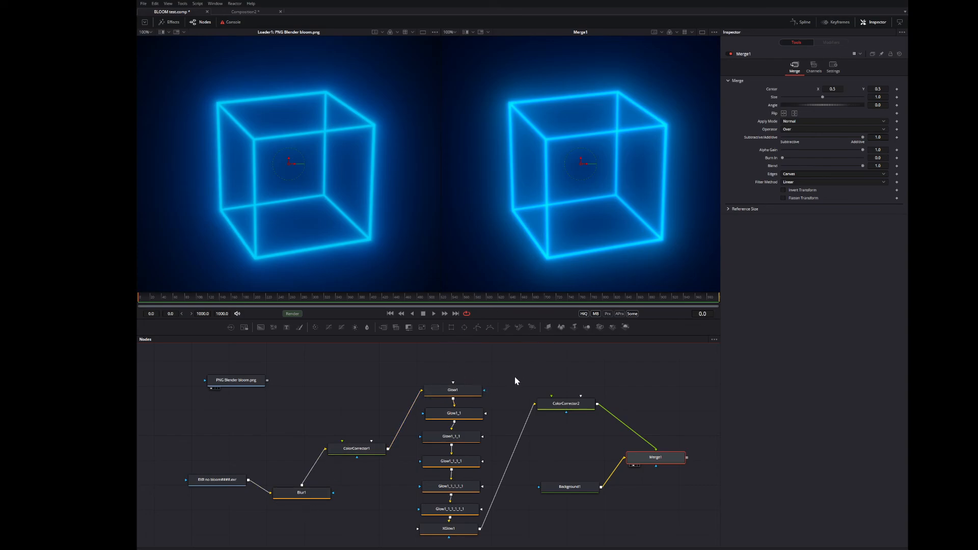